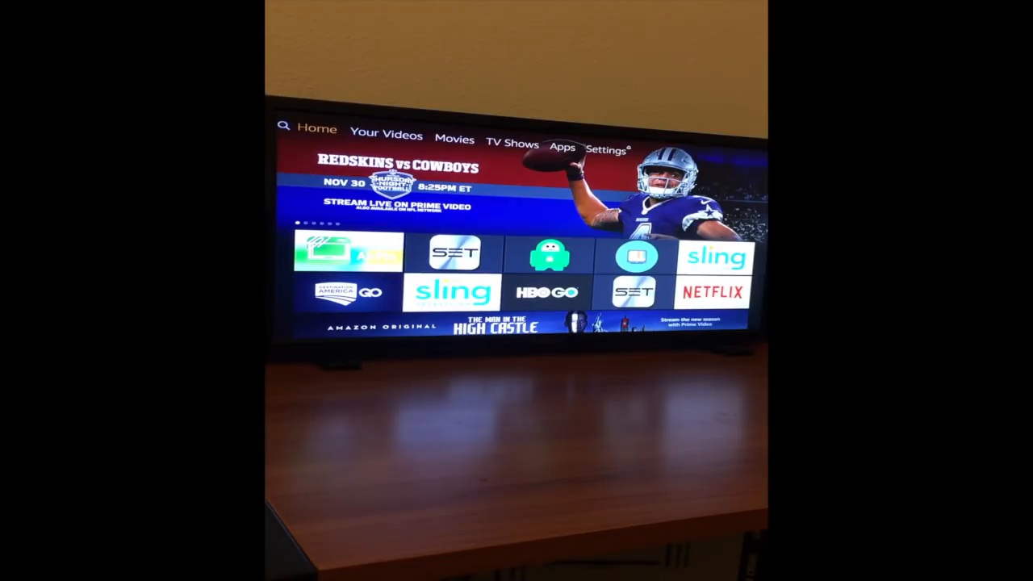
Search the Fire TV app catalogue for AIRPIN and select the Airpin Pro result.
click(281, 127)
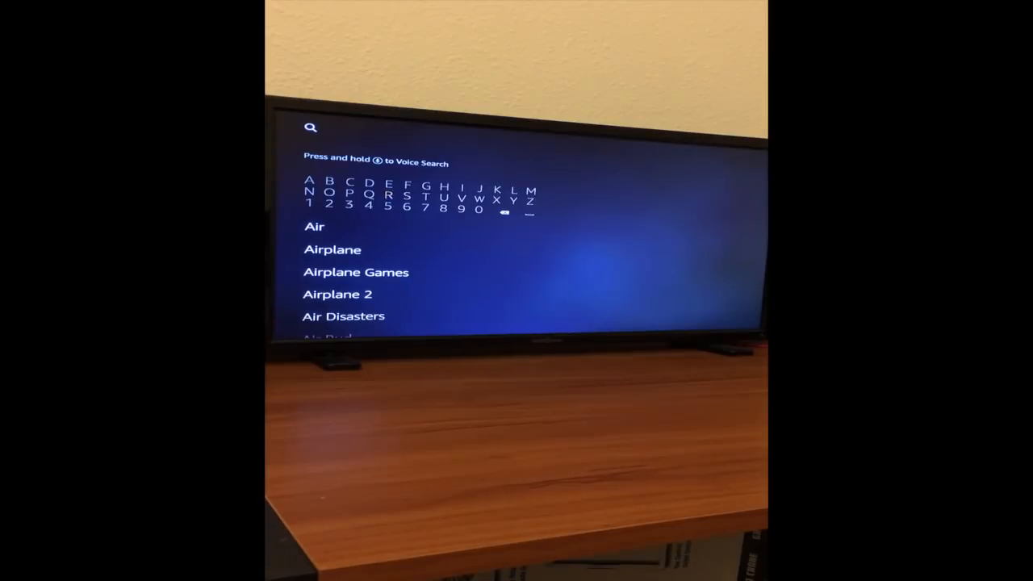
click(348, 192)
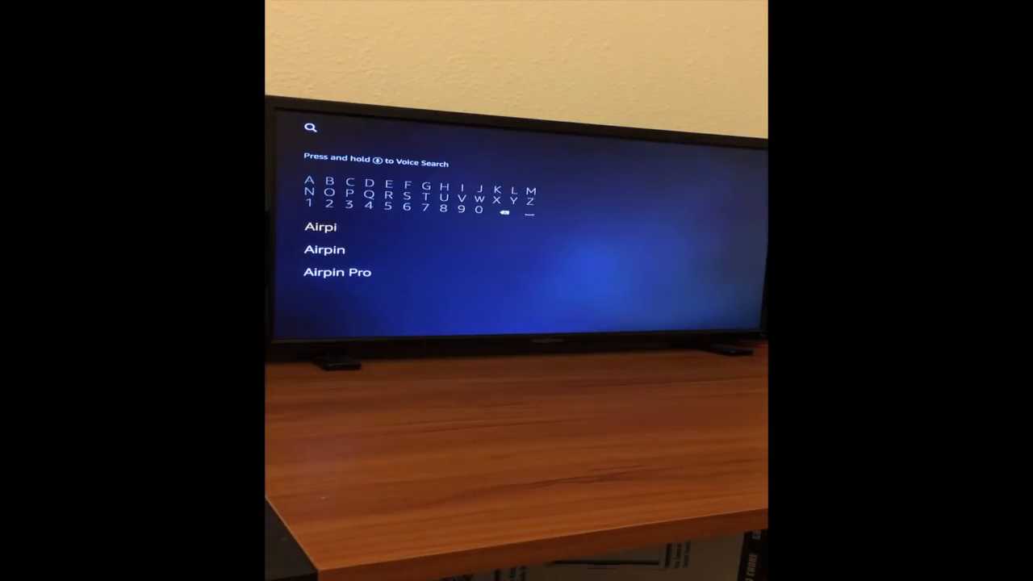
click(337, 272)
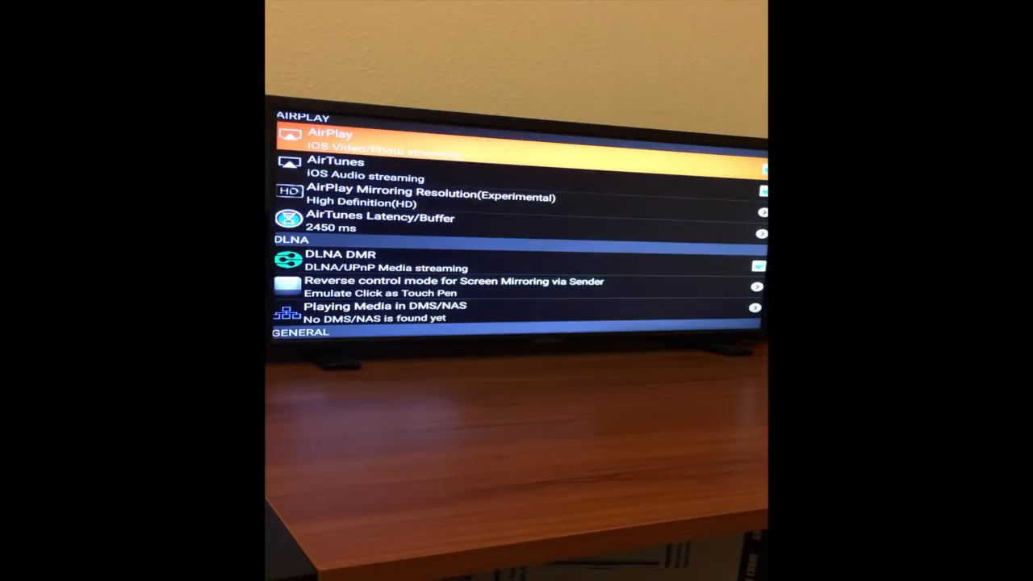
Scroll the AirPin Pro settings list to confirm AirPlay and AirTunes are enabled.
scroll(down, 3)
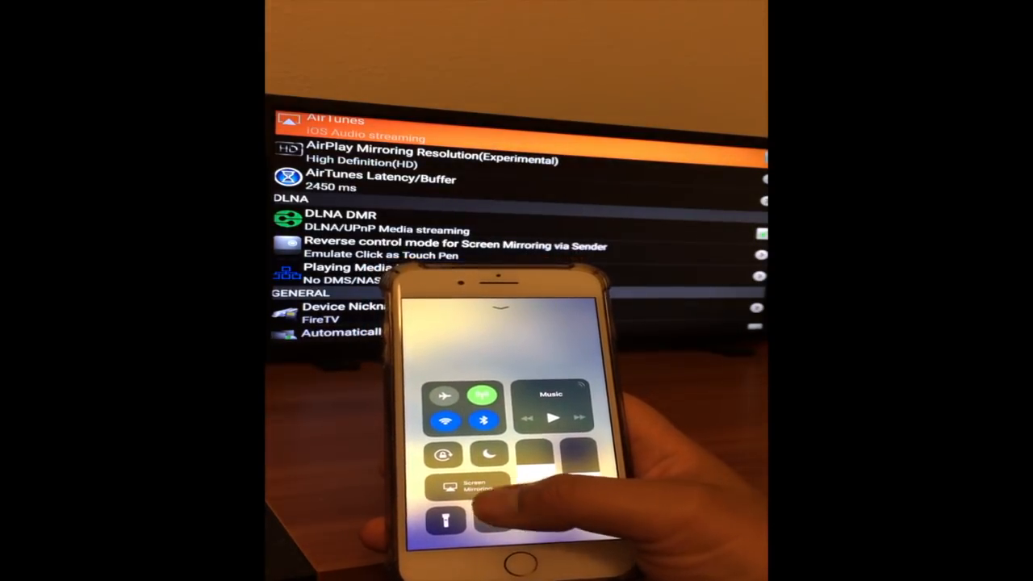
Start Screen Mirroring from Control Center to the FireTV_3 receiver.
click(470, 484)
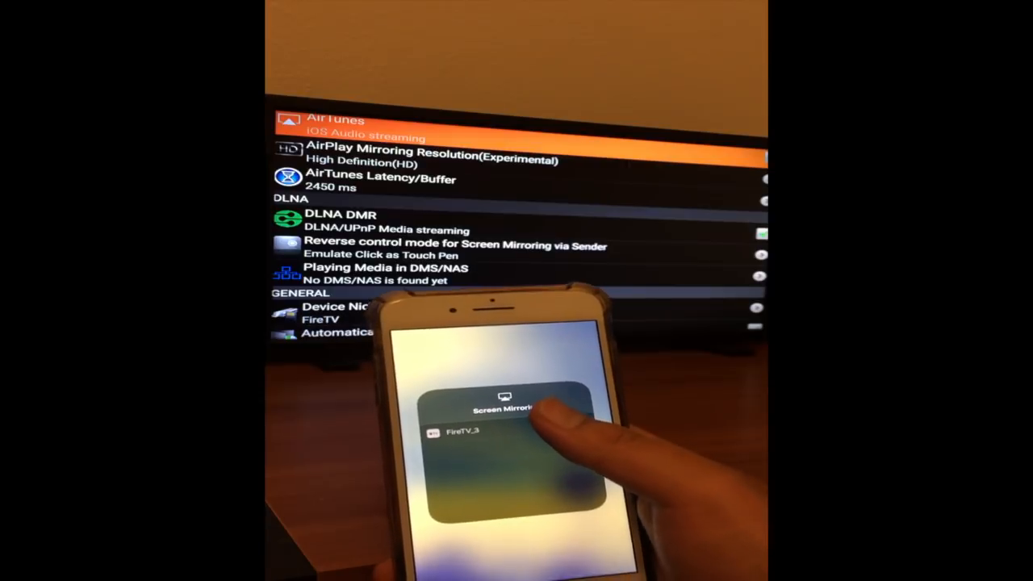
click(460, 431)
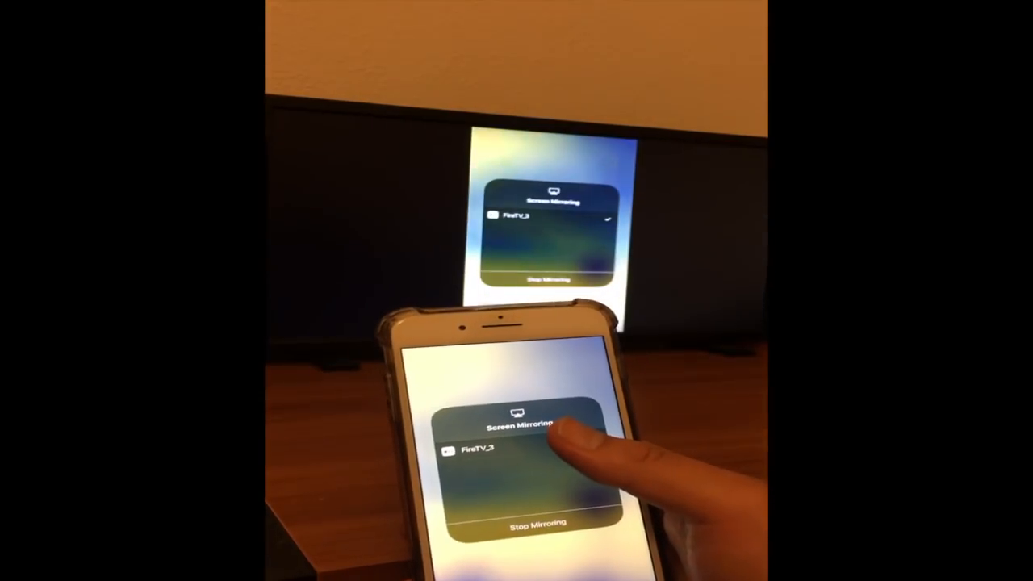